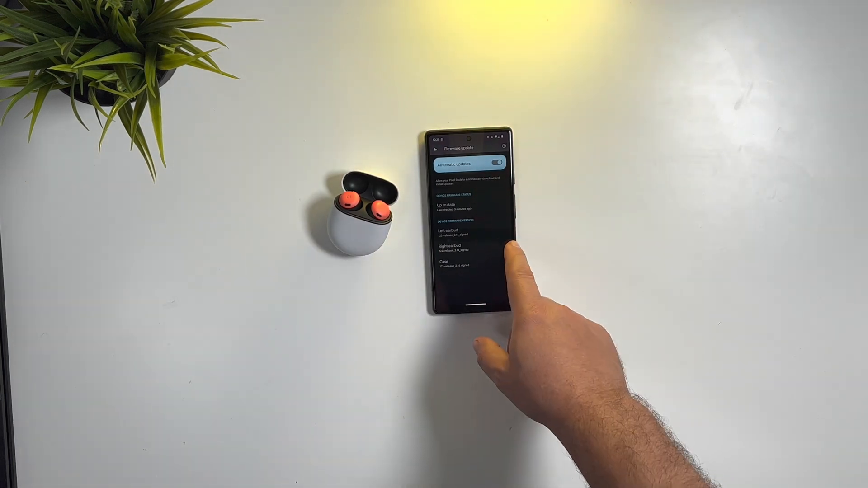
# - Return from the Firmware update screen to the Pixel Buds Pro Device details page
pyautogui.click(438, 151)
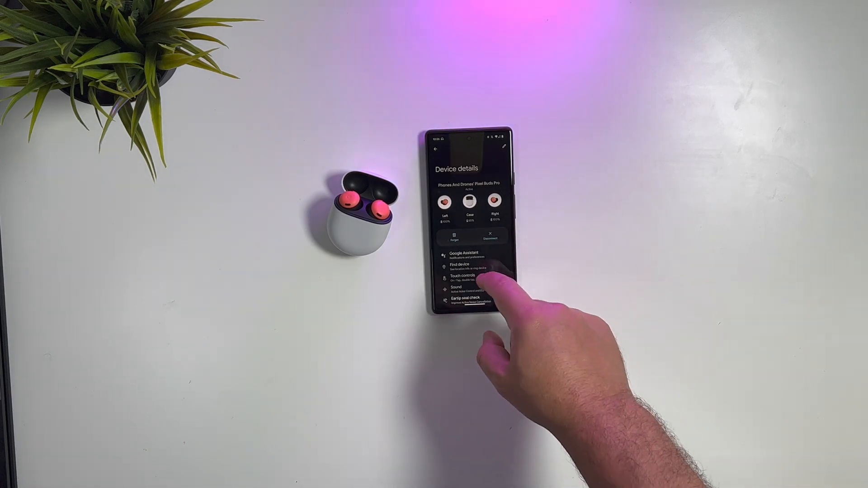
# - Scroll Device details to reveal Audio switch, Multipoint and HD audio settings
pyautogui.scroll(3)
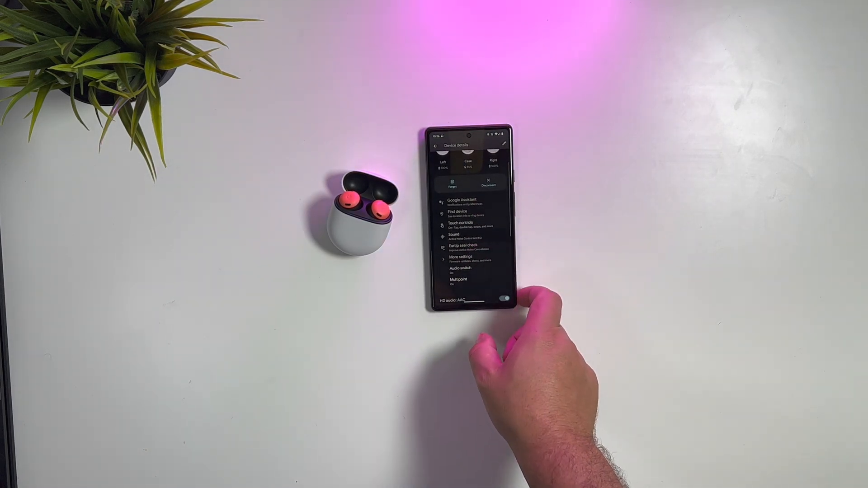